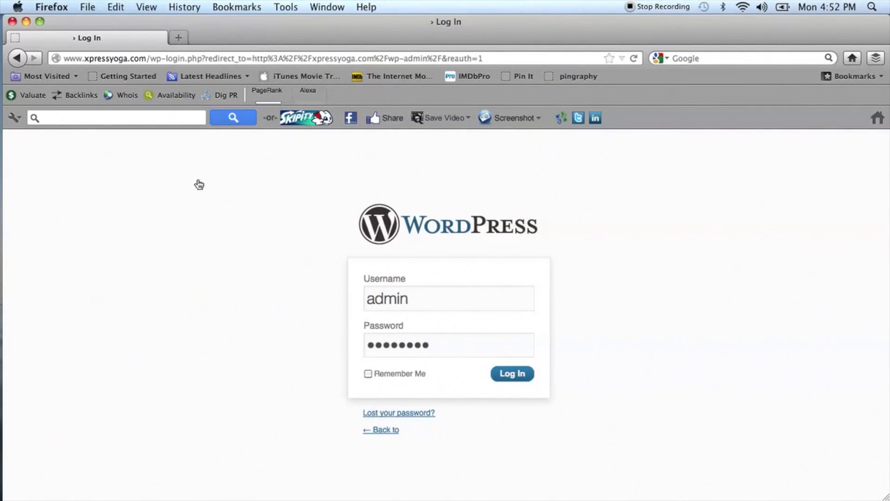
Log in with the admin credentials and land on the site Dashboard.
{"action": "left_click", "coordinate": [511, 373]}
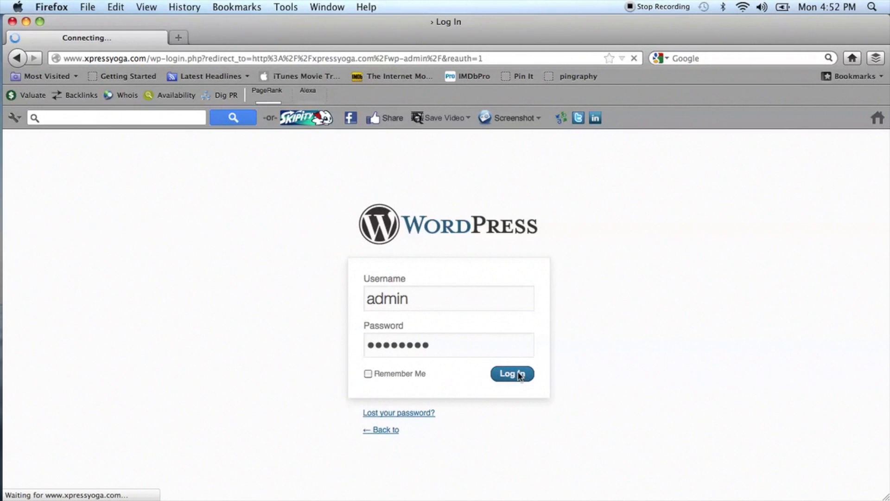
{"action": "left_click", "coordinate": [510, 373]}
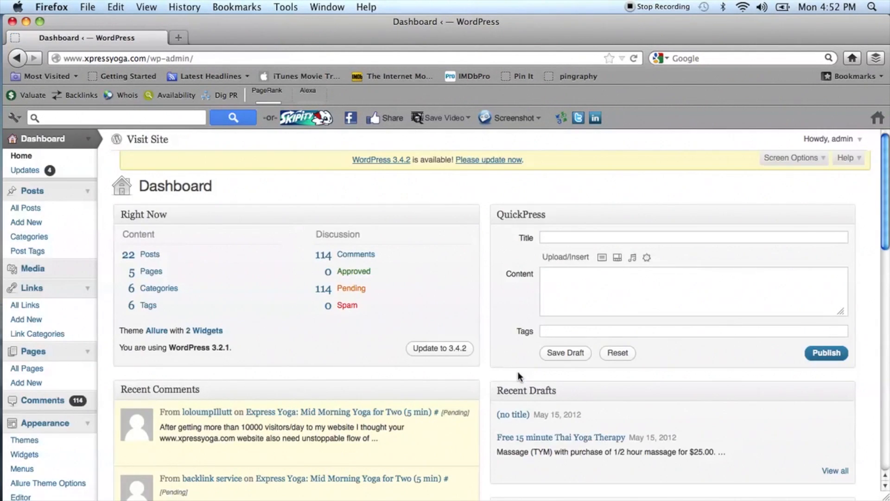
{"action": "scroll", "scroll_direction": "down", "scroll_amount": 3}
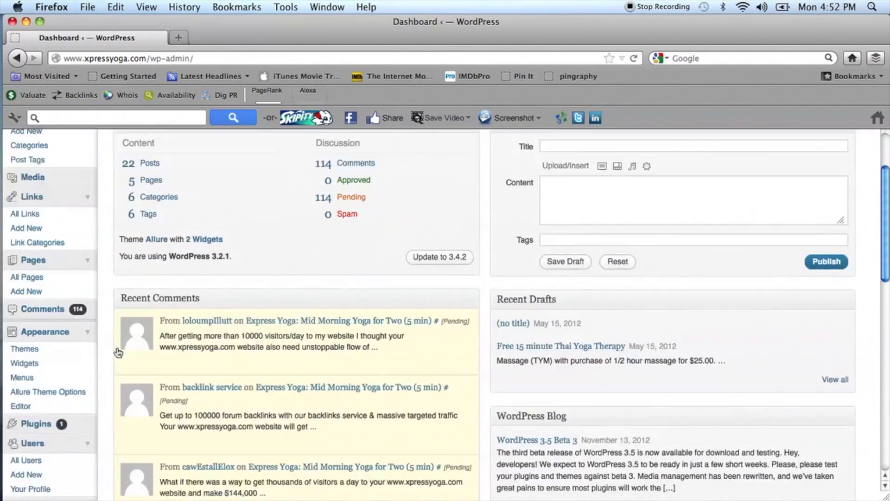
{"action": "scroll", "scroll_direction": "down", "scroll_amount": 3}
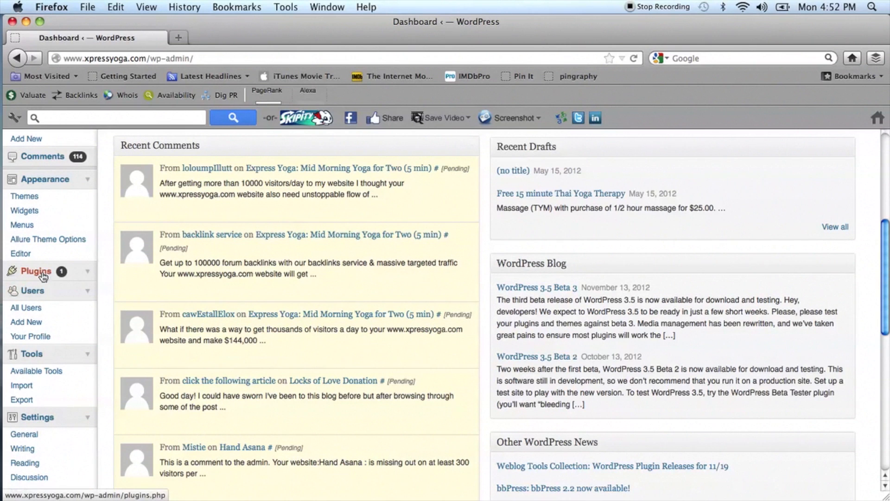
Search the Add New plugin directory for 'WP-Table Reloaded'.
{"action": "left_click", "coordinate": [34, 271]}
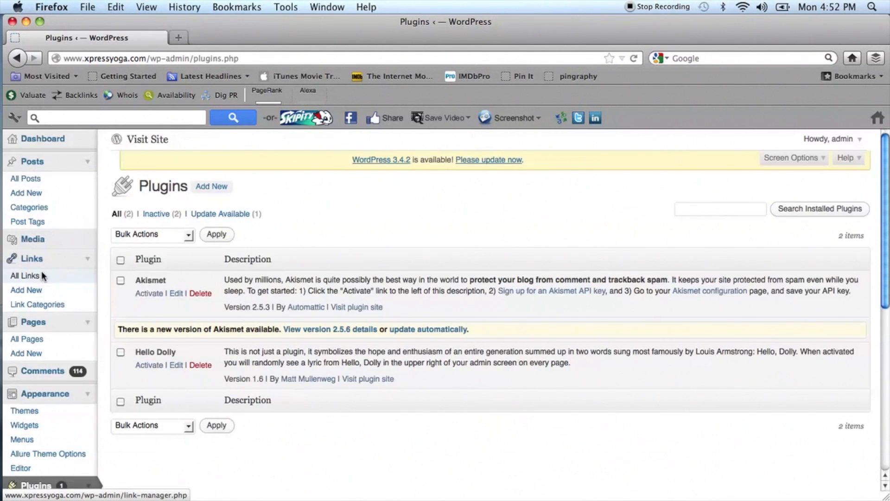
{"action": "left_click", "coordinate": [212, 186]}
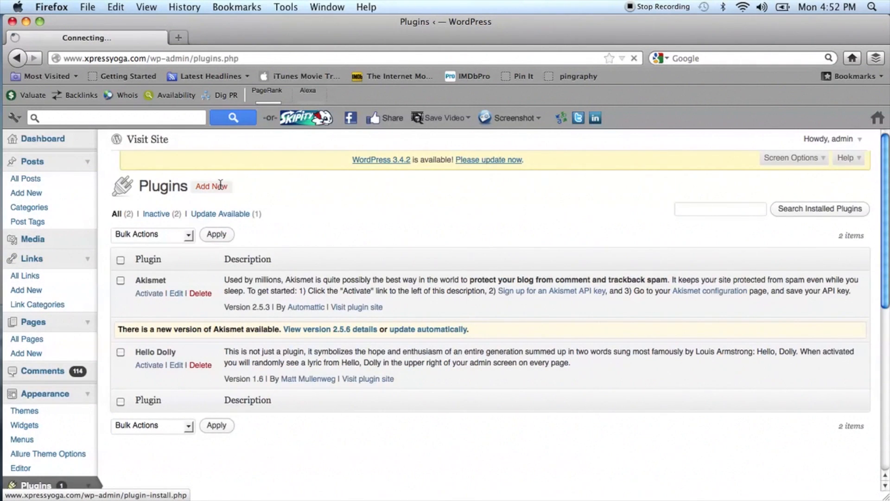
{"action": "left_click", "coordinate": [210, 186]}
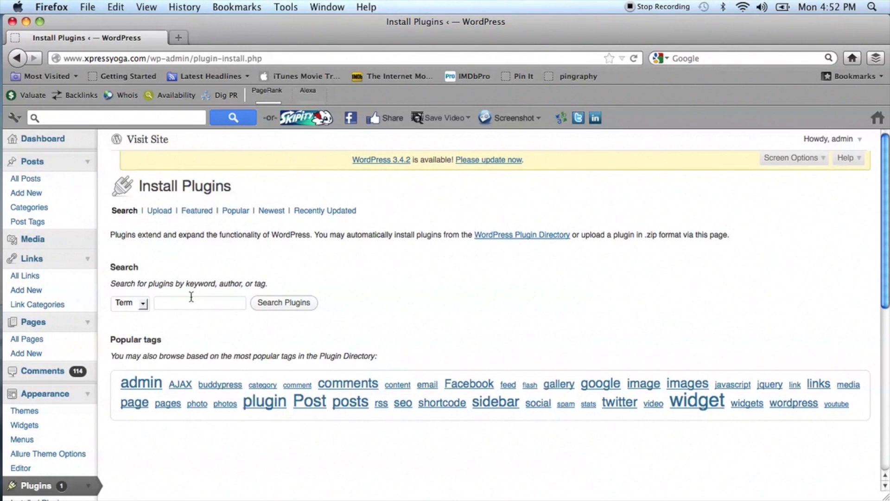
{"action": "type", "text": "W"}
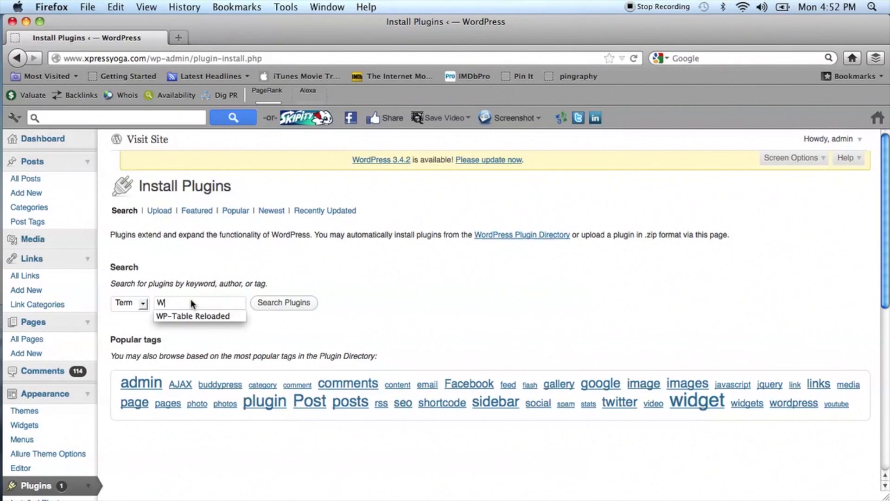
{"action": "left_click", "coordinate": [194, 316]}
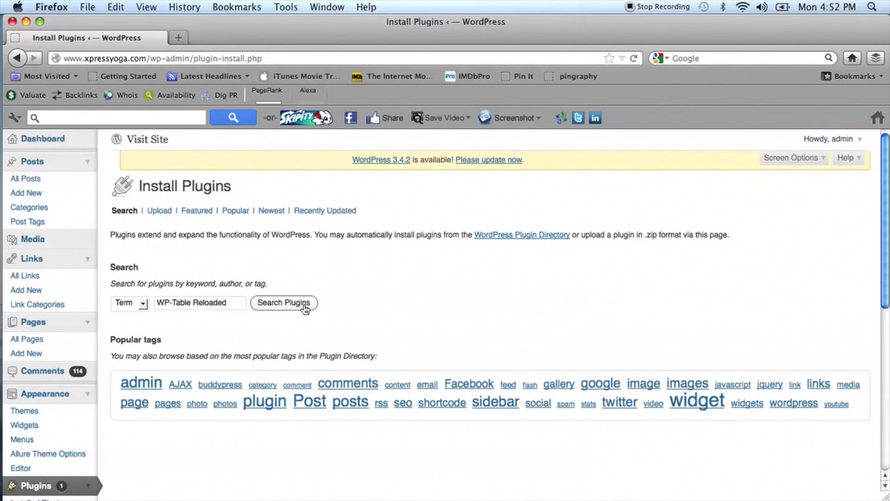
{"action": "left_click", "coordinate": [284, 303]}
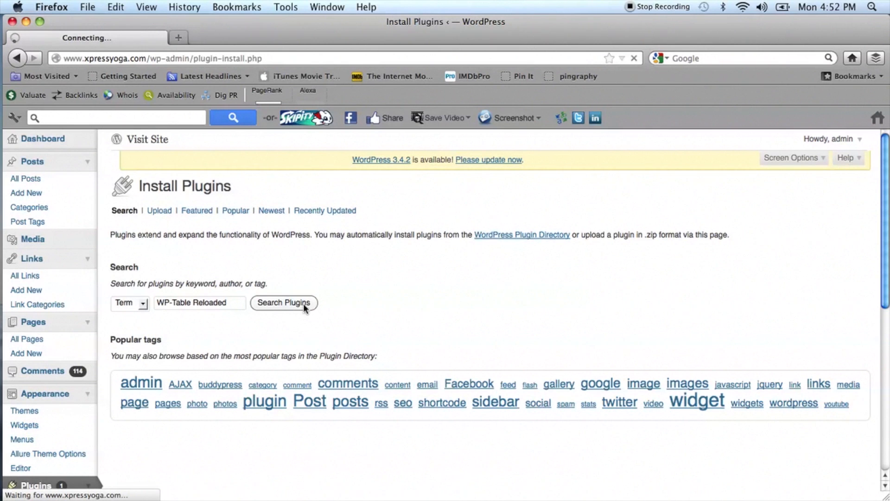
{"action": "left_click", "coordinate": [283, 302]}
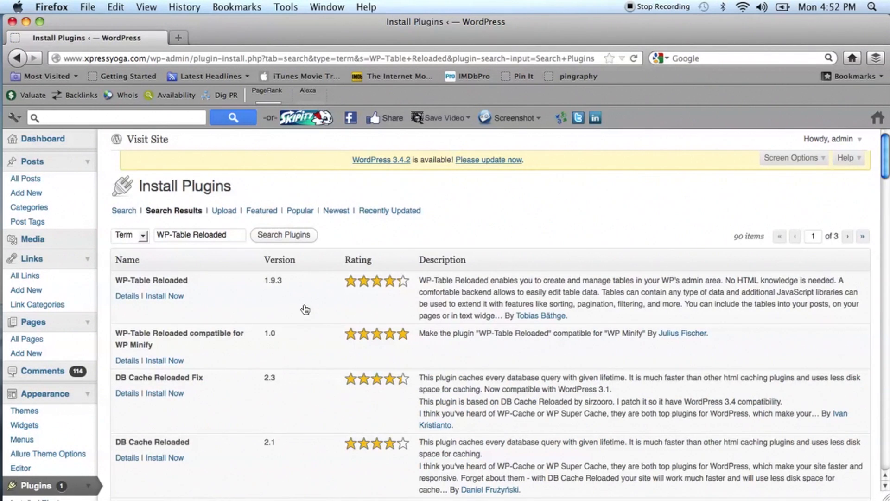
Install WP-Table Reloaded, confirm, and activate the plugin.
{"action": "left_click", "coordinate": [164, 294]}
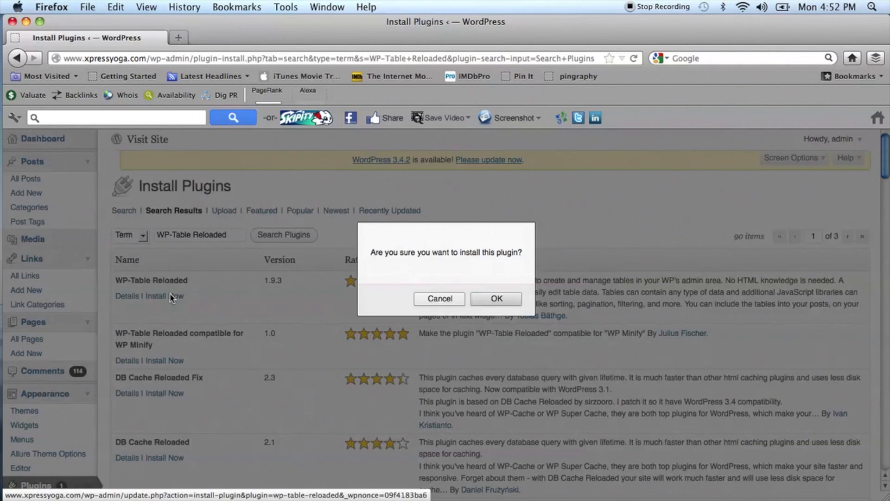
{"action": "left_click", "coordinate": [495, 298]}
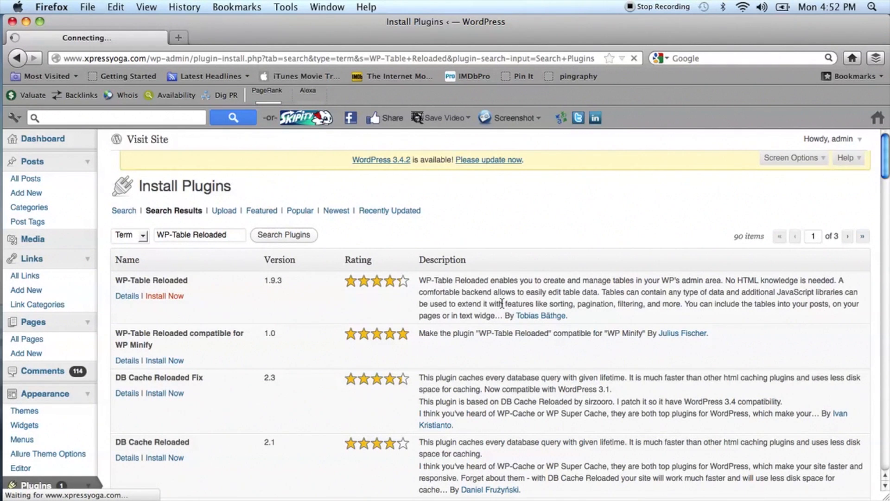
{"action": "left_click", "coordinate": [164, 295]}
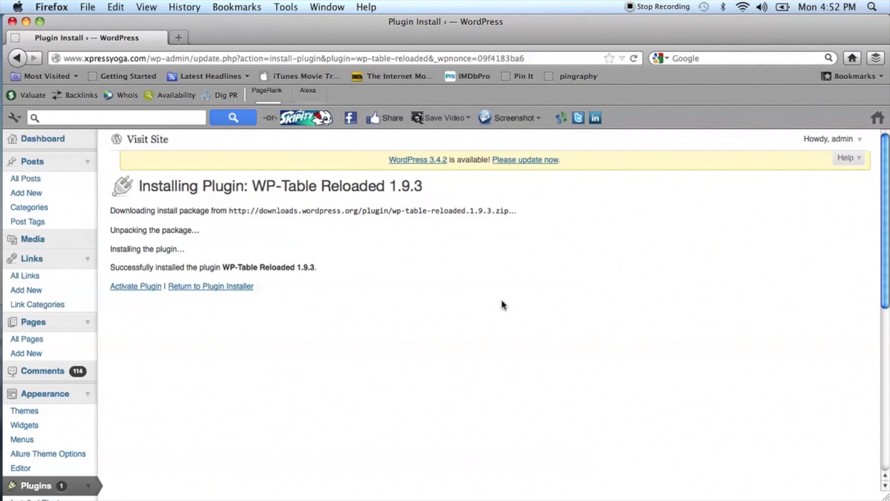
{"action": "left_click", "coordinate": [135, 286]}
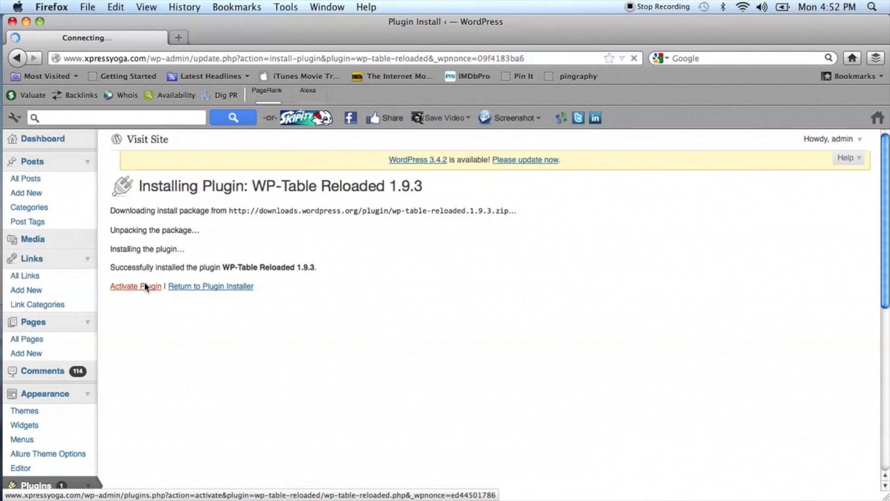
{"action": "left_click", "coordinate": [134, 285]}
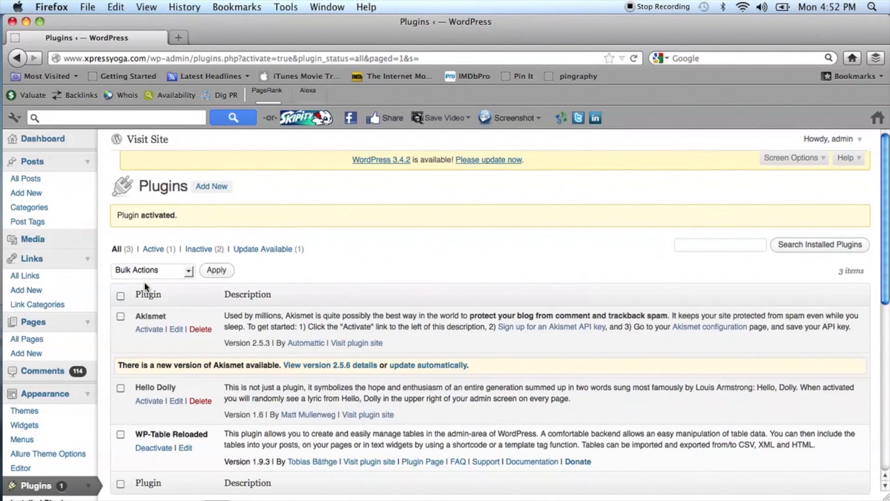
{"action": "scroll", "scroll_direction": "down", "scroll_amount": 3}
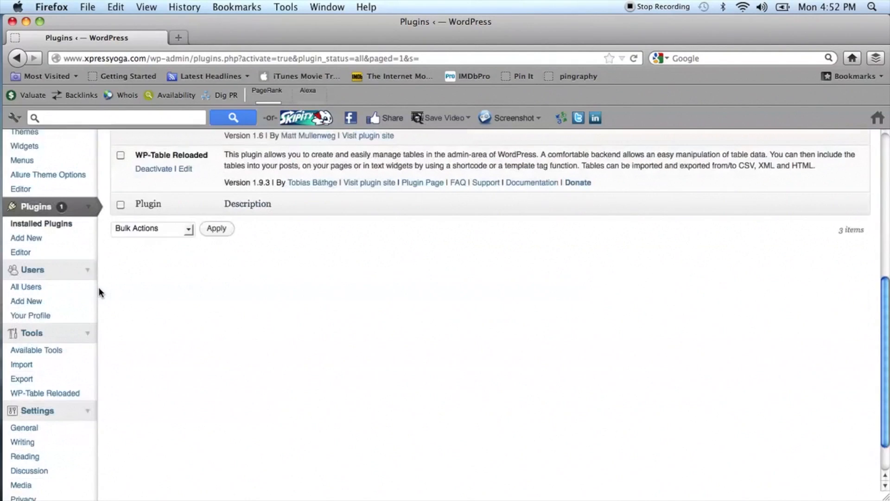
{"action": "scroll", "scroll_direction": "down", "scroll_amount": 3}
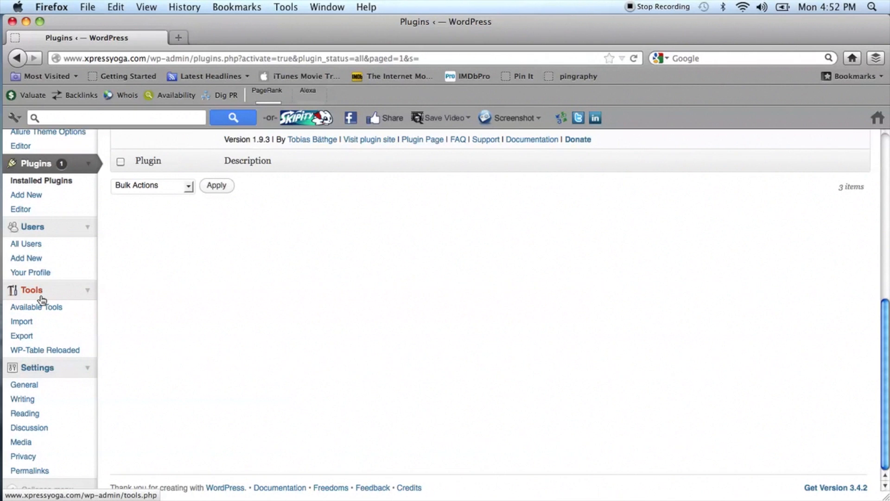
Go to Tools > WP-Table Reloaded's Import a Table page and show its import formats.
{"action": "left_click", "coordinate": [45, 350]}
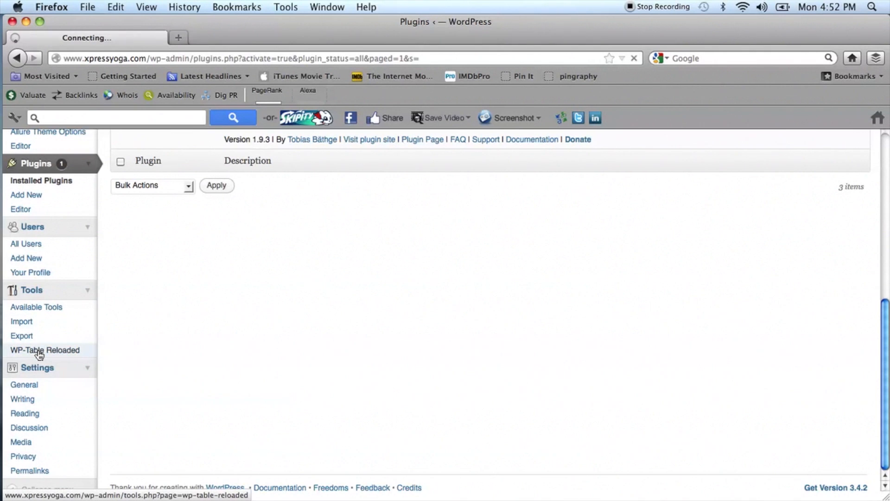
{"action": "left_click", "coordinate": [45, 350]}
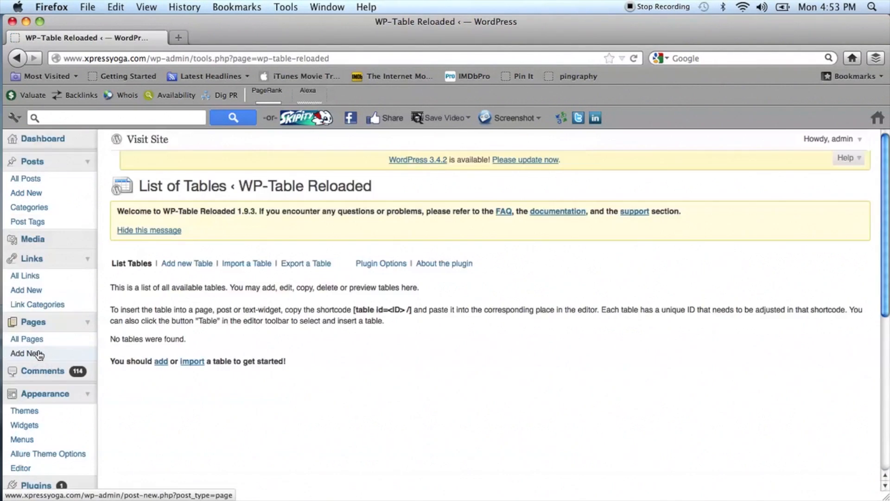
{"action": "mouse_move", "coordinate": [237, 287]}
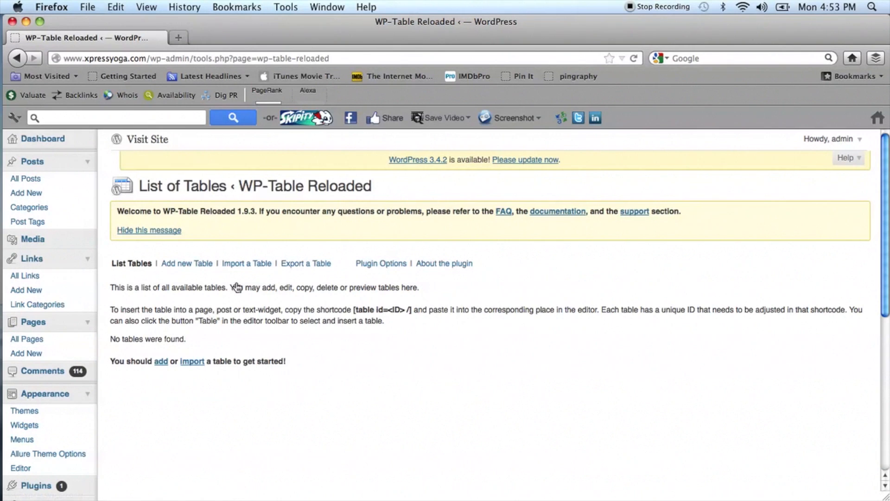
{"action": "left_click", "coordinate": [246, 262]}
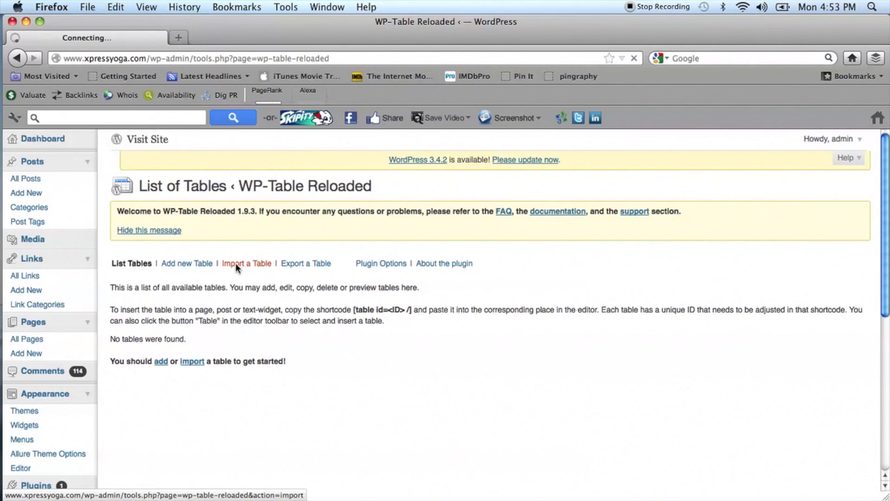
{"action": "left_click", "coordinate": [247, 262]}
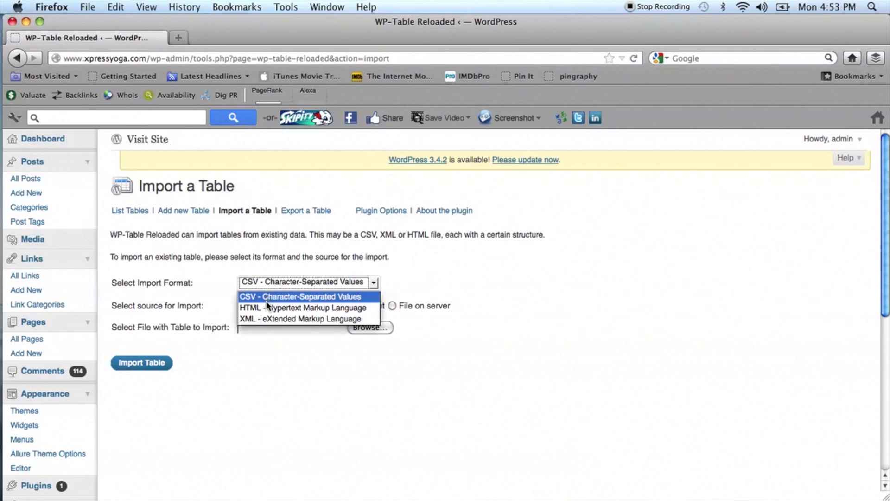
Choose HTML format and attach ExampleTable.html from the Desktop for import.
{"action": "left_click", "coordinate": [302, 307]}
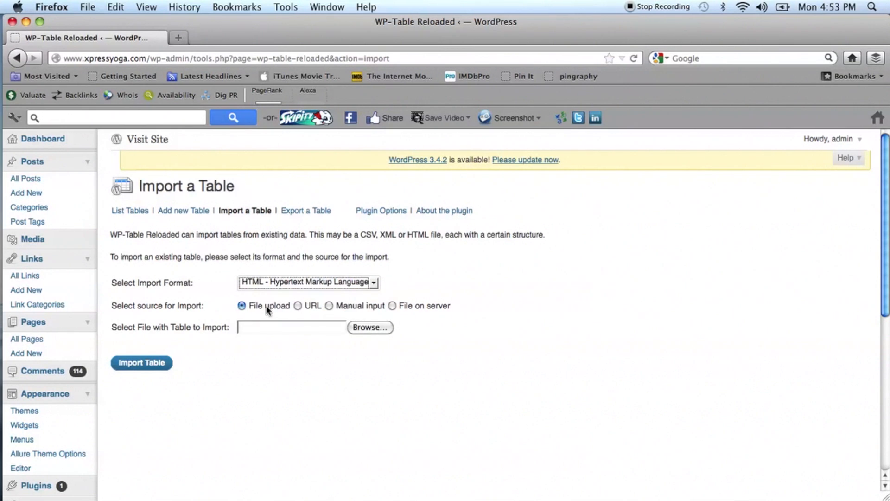
{"action": "left_click", "coordinate": [369, 327]}
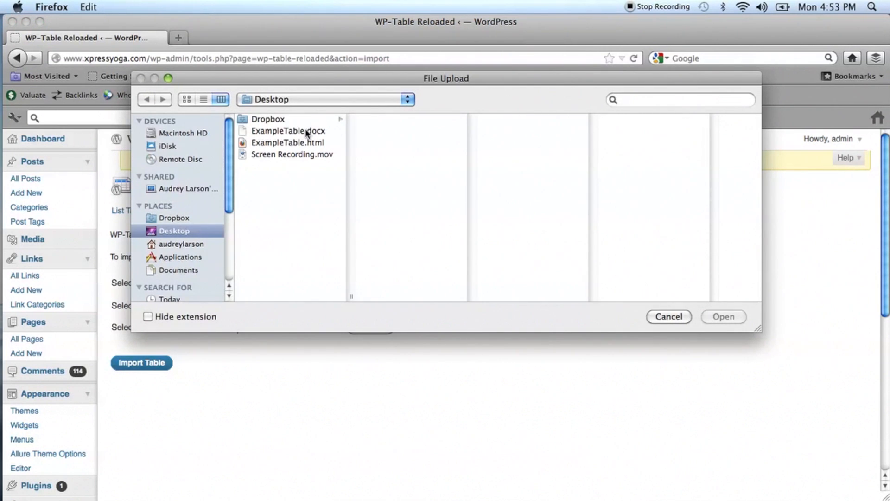
{"action": "left_click", "coordinate": [287, 142]}
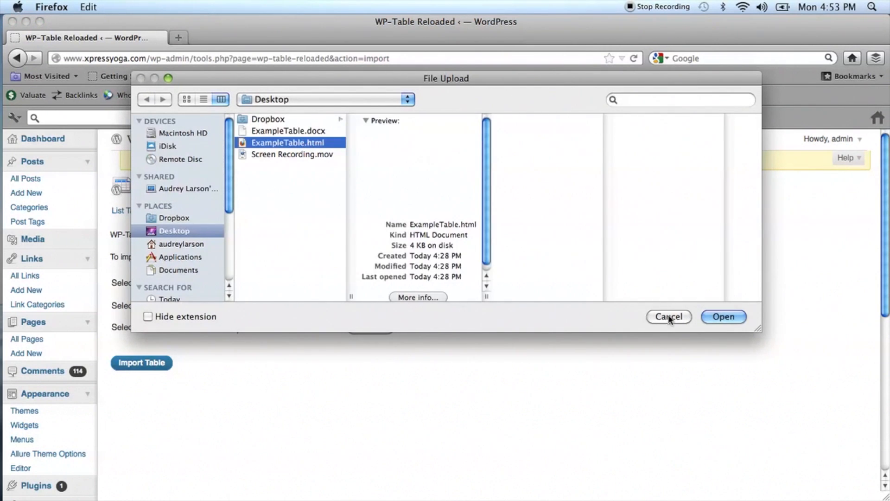
{"action": "left_click", "coordinate": [724, 316]}
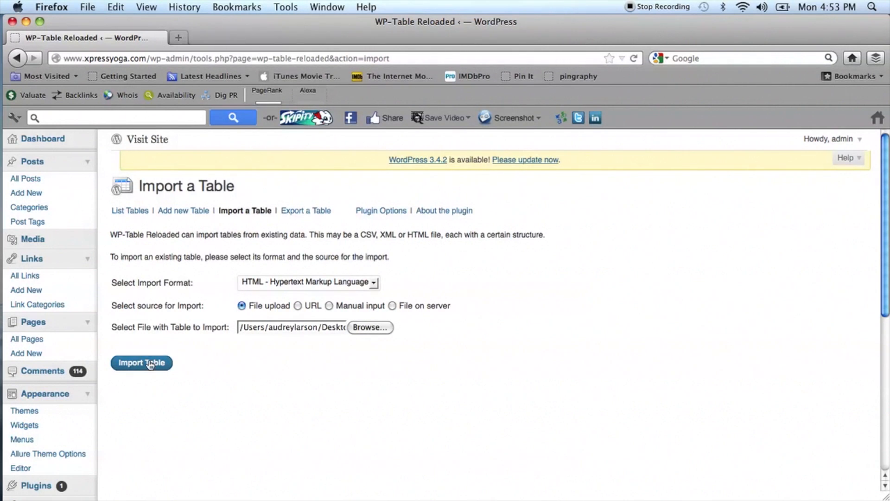
{"action": "left_click", "coordinate": [141, 362]}
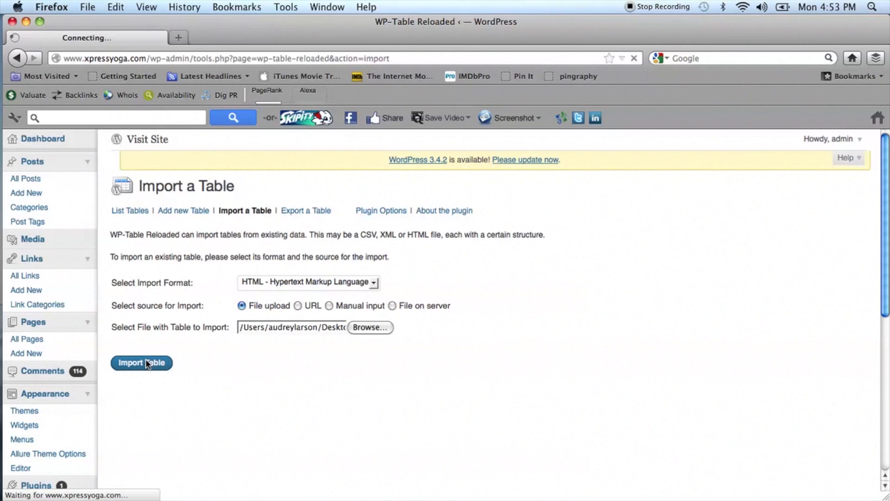
Import the table, then review its contents, styling options and DataTables sorting features.
{"action": "left_click", "coordinate": [141, 362]}
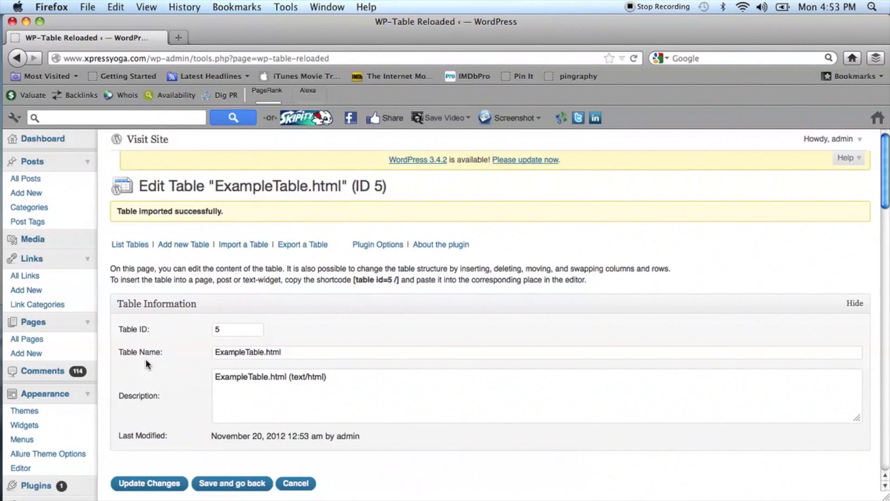
{"action": "mouse_move", "coordinate": [192, 425]}
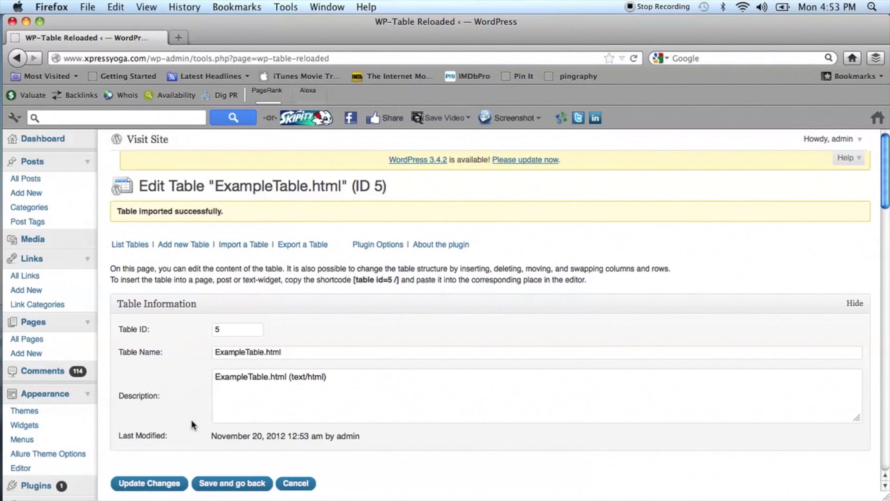
{"action": "scroll", "scroll_direction": "down", "scroll_amount": 3}
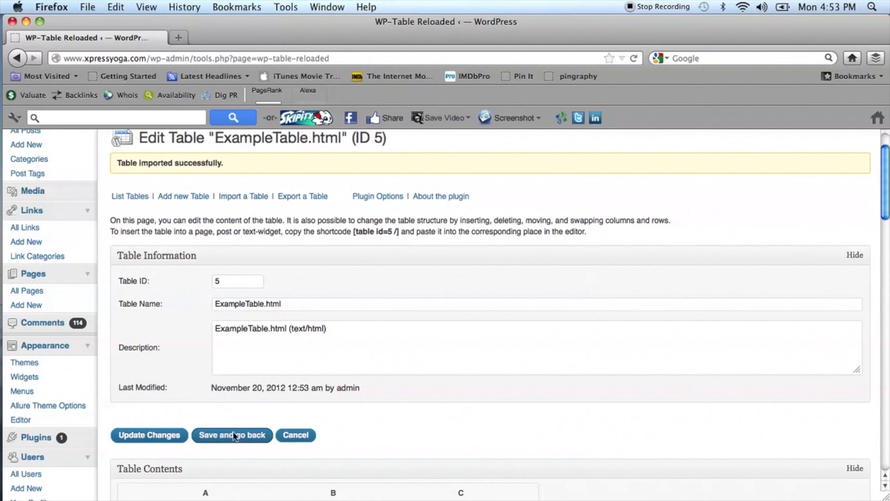
{"action": "scroll", "scroll_direction": "down", "scroll_amount": 3}
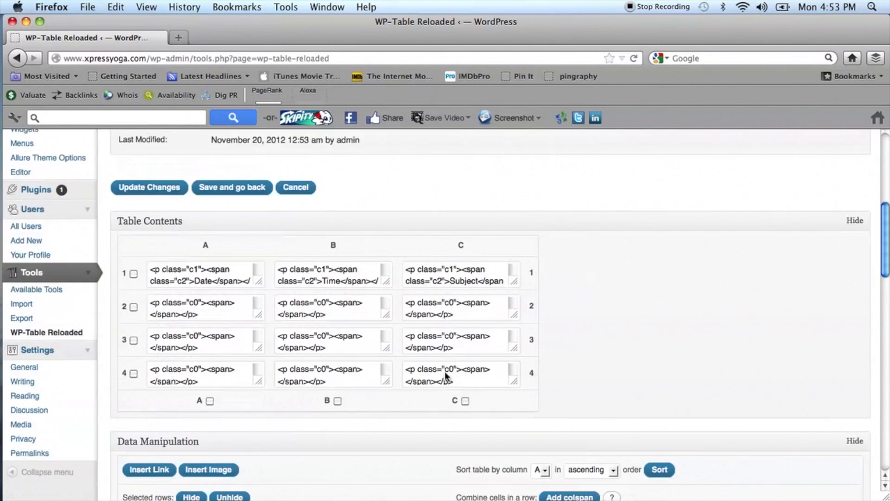
{"action": "scroll", "scroll_direction": "down", "scroll_amount": 3}
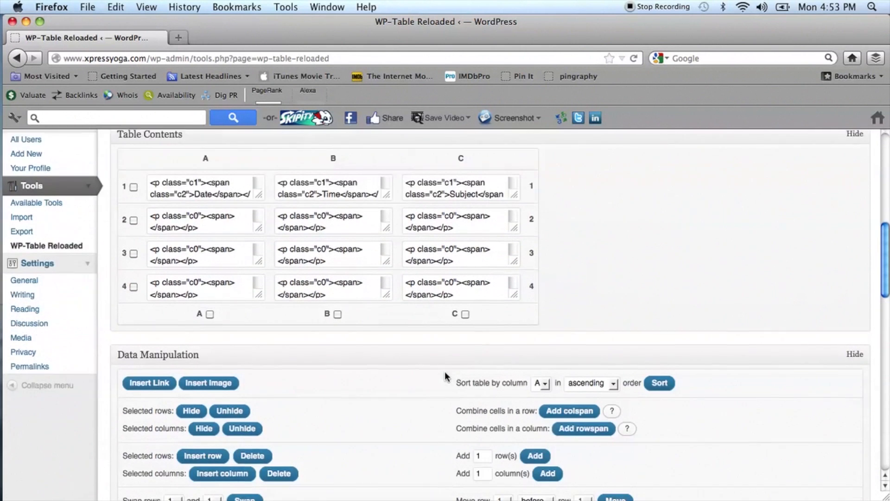
{"action": "scroll", "scroll_direction": "down", "scroll_amount": 3}
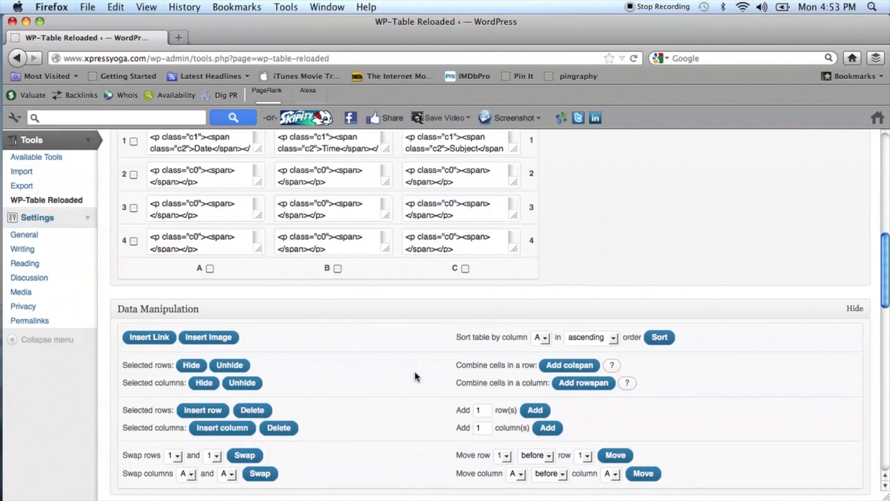
{"action": "scroll", "scroll_direction": "down", "scroll_amount": 3}
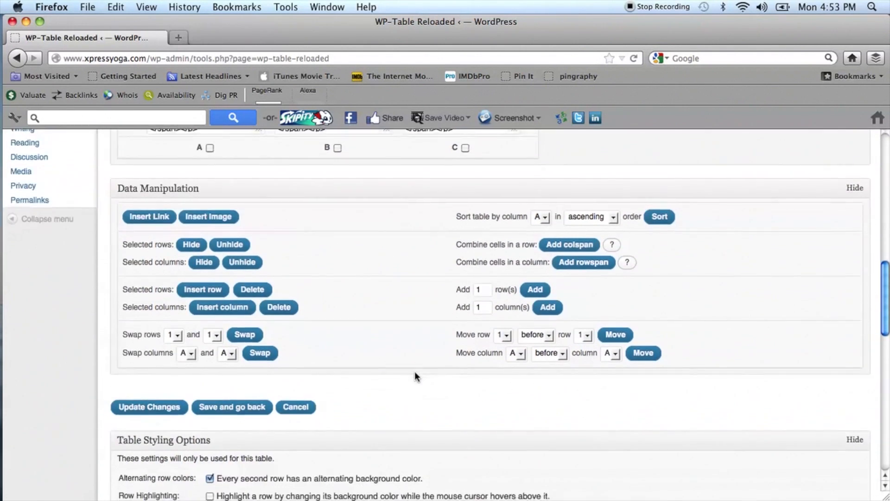
{"action": "scroll", "scroll_direction": "down", "scroll_amount": 3}
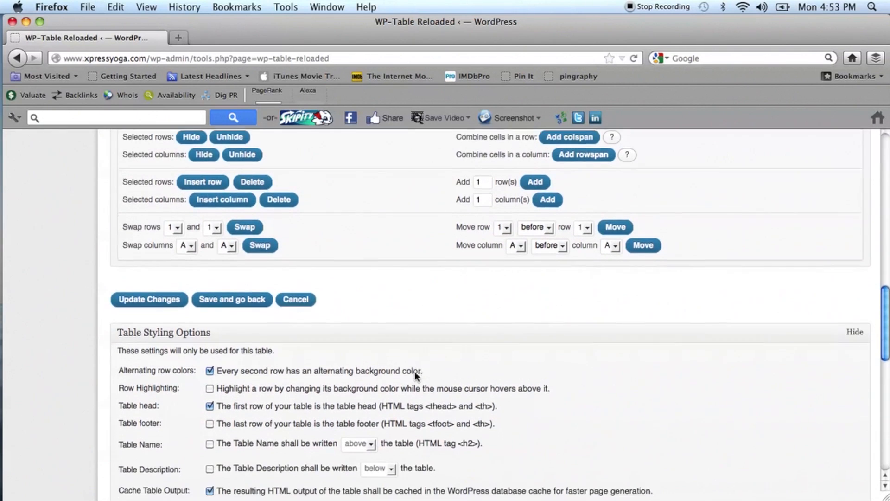
{"action": "scroll", "scroll_direction": "down", "scroll_amount": 3}
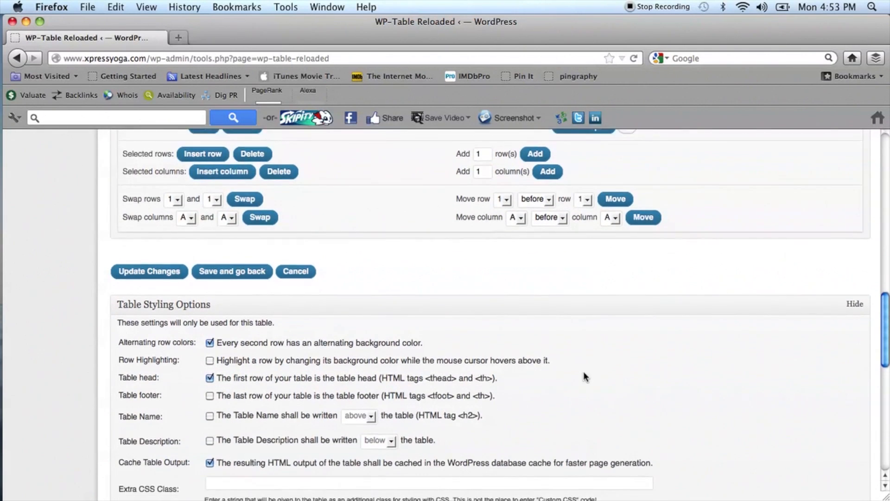
{"action": "scroll", "scroll_direction": "down", "scroll_amount": 3}
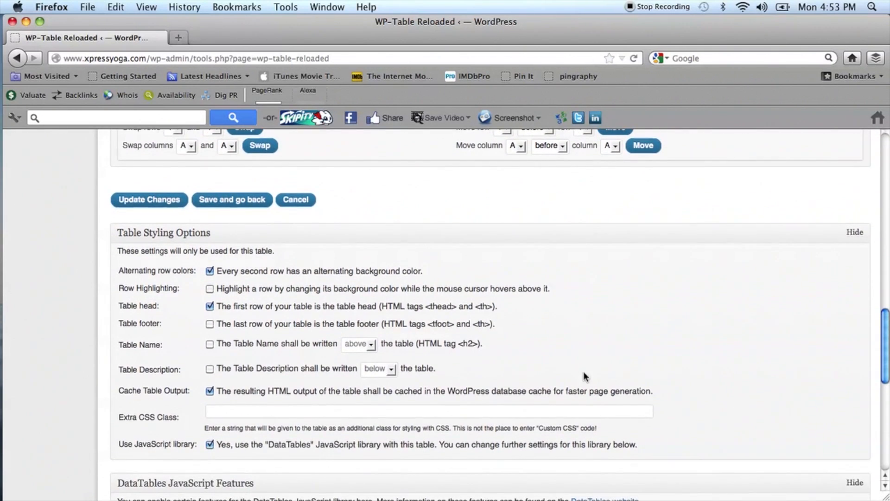
{"action": "scroll", "scroll_direction": "down", "scroll_amount": 3}
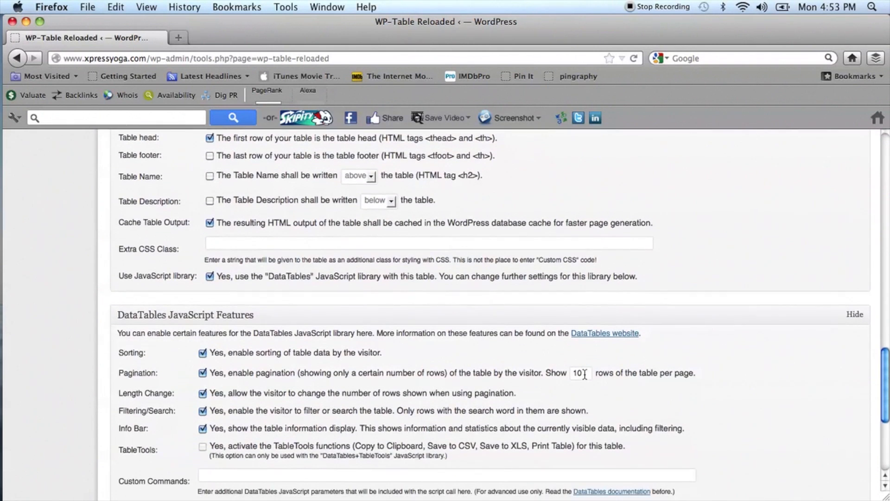
{"action": "scroll", "scroll_direction": "down", "scroll_amount": 3}
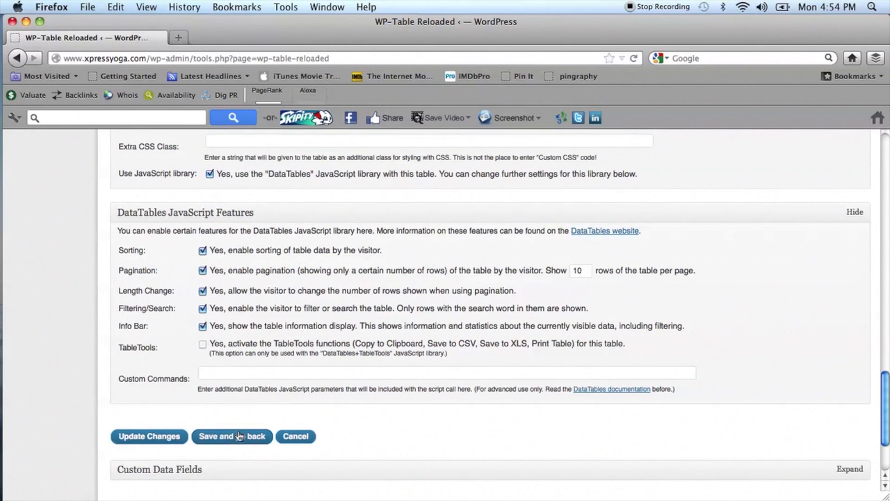
Save table 5 and go back, check its Date/Time/Subject preview, then close it.
{"action": "left_click", "coordinate": [232, 436]}
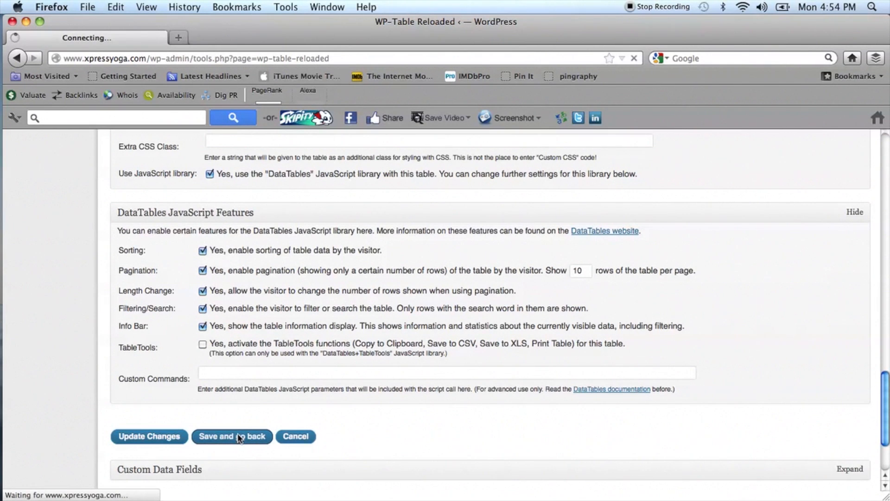
{"action": "left_click", "coordinate": [232, 436]}
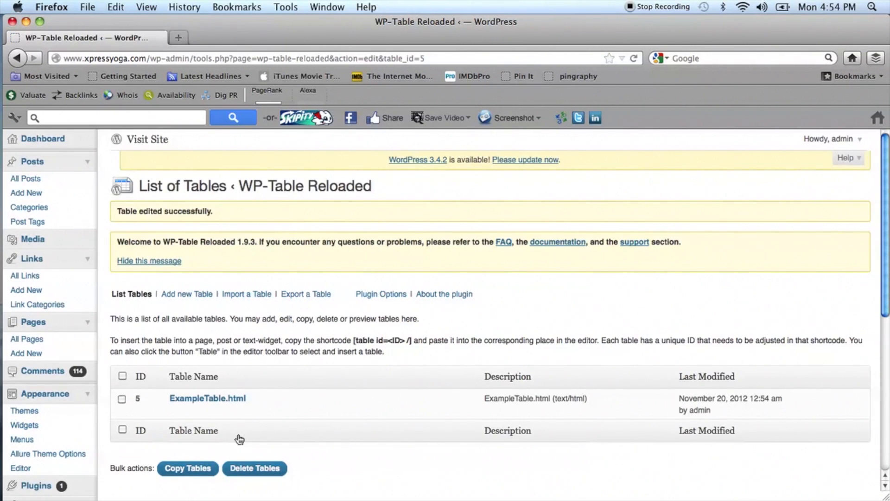
{"action": "mouse_move", "coordinate": [207, 398]}
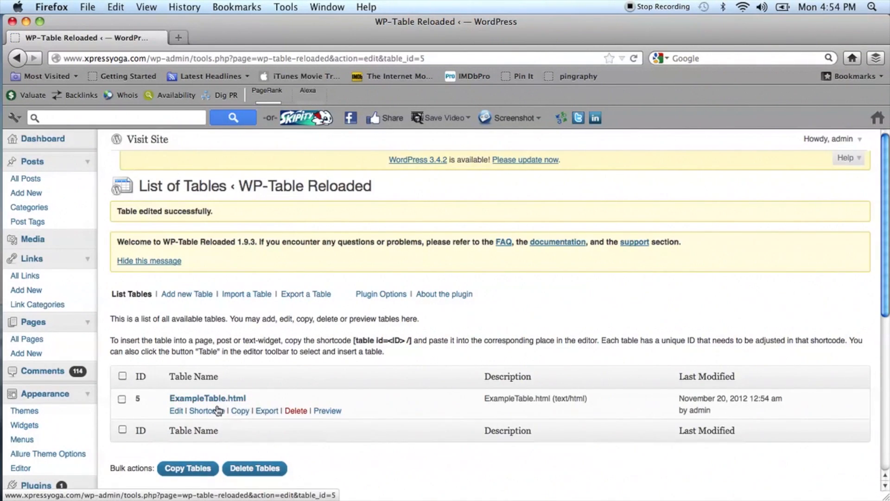
{"action": "mouse_move", "coordinate": [328, 411]}
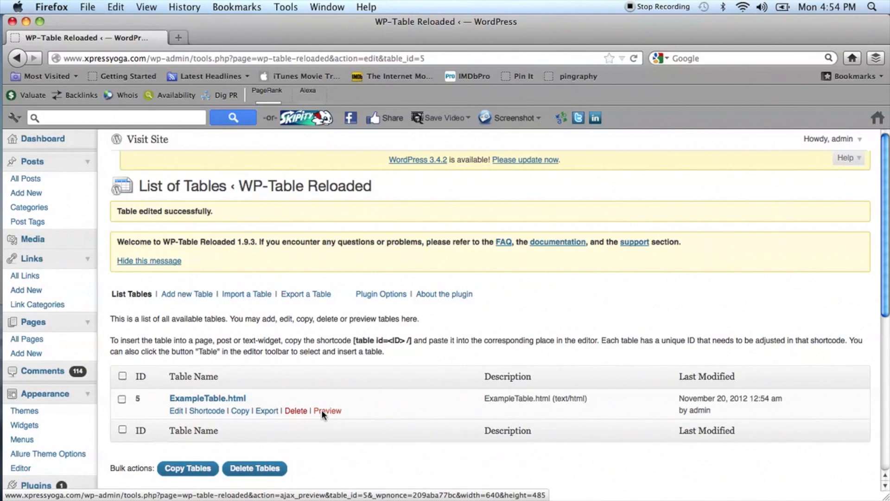
{"action": "left_click", "coordinate": [327, 411]}
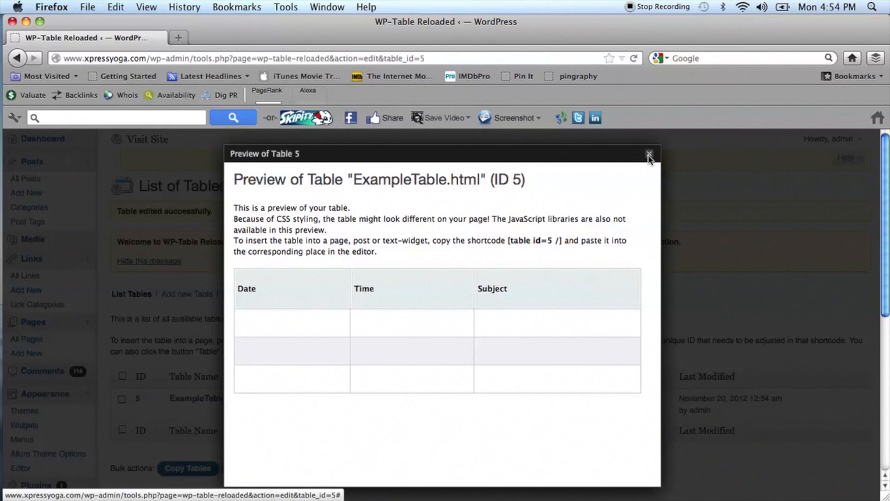
{"action": "left_click", "coordinate": [649, 155]}
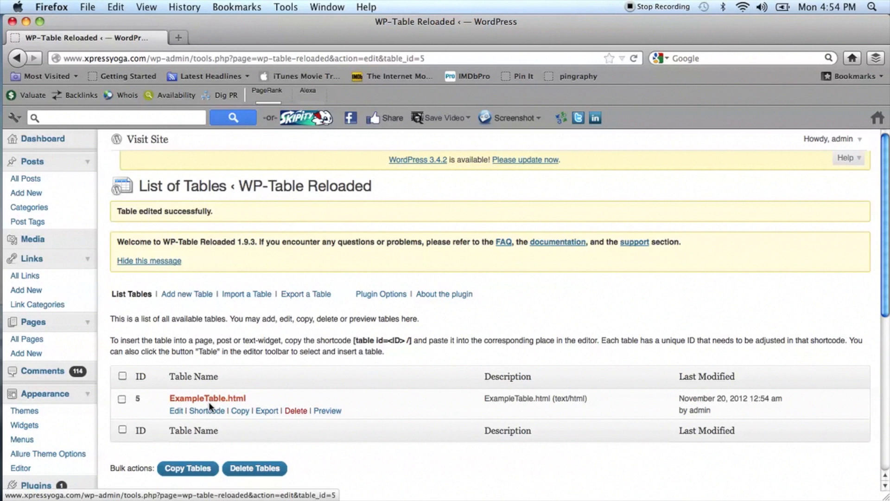
Show and copy table 5's shortcode [table id=5 /], then dismiss the box.
{"action": "left_click", "coordinate": [206, 411]}
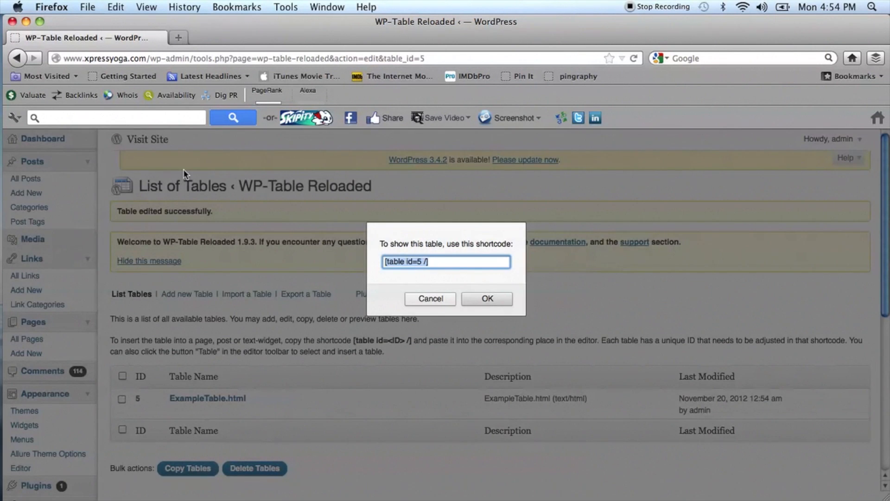
{"action": "left_click", "coordinate": [115, 6]}
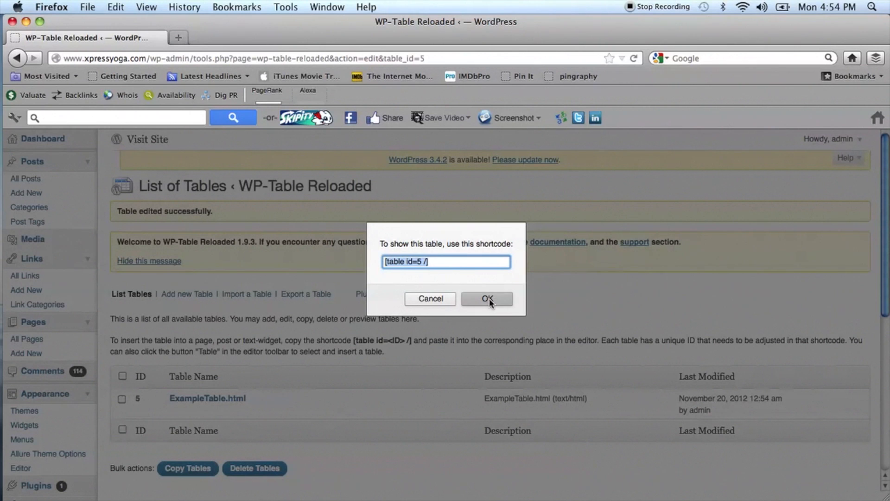
{"action": "left_click", "coordinate": [487, 299]}
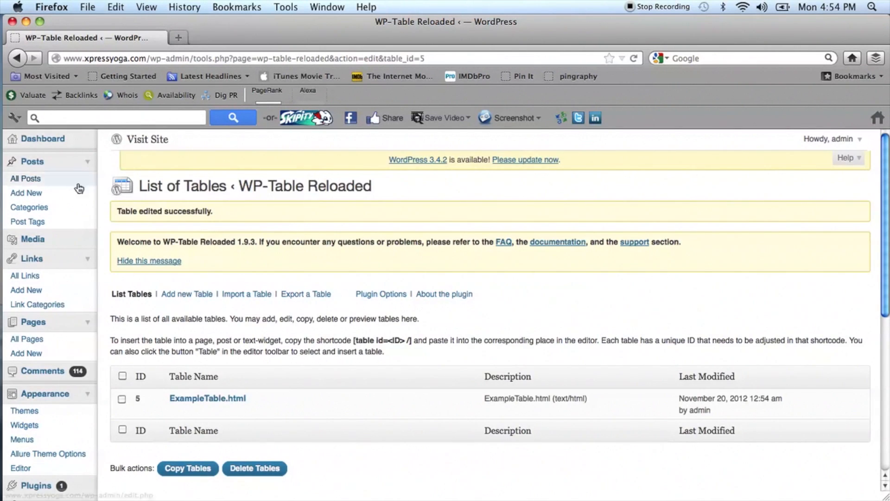
Create a new post and paste [table id=5 /] into its editor.
{"action": "left_click", "coordinate": [26, 193]}
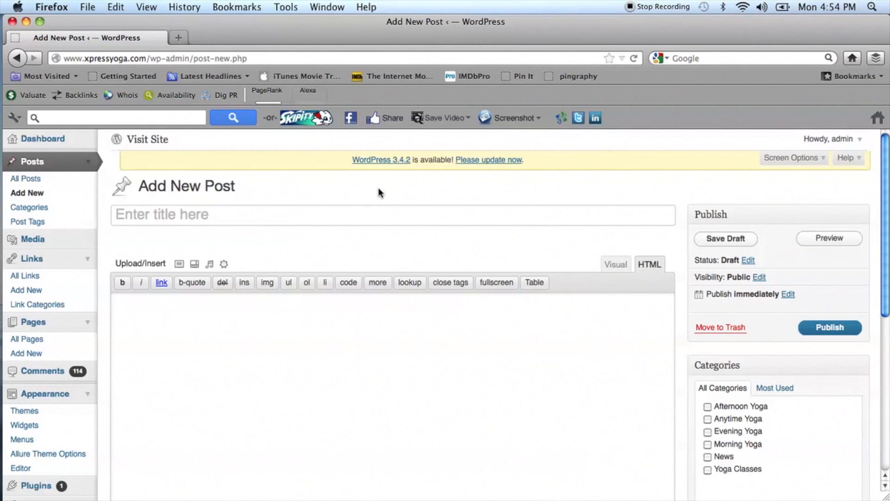
{"action": "left_click", "coordinate": [115, 6]}
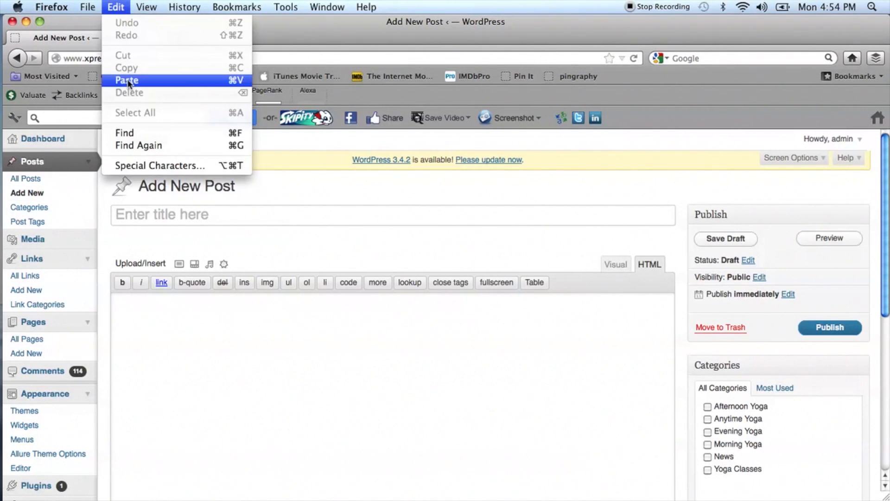
{"action": "left_click", "coordinate": [127, 79]}
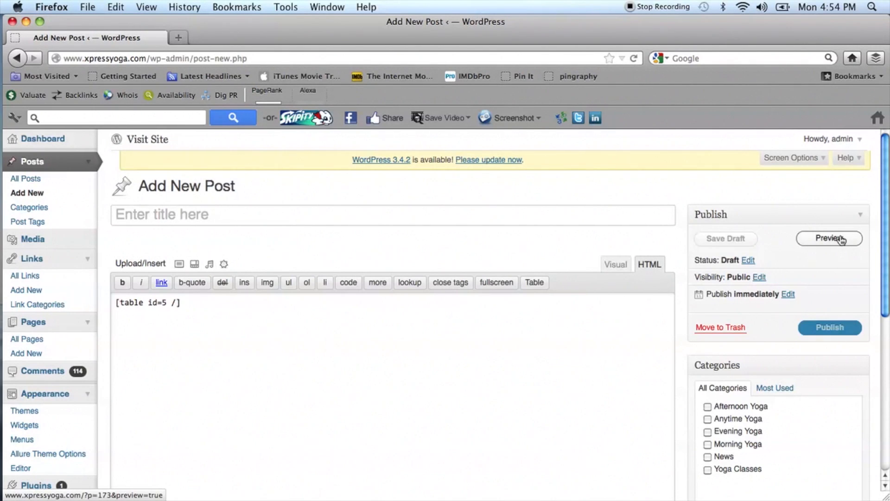
Preview the new post on the site, showing the rendered sortable table.
{"action": "left_click", "coordinate": [829, 238]}
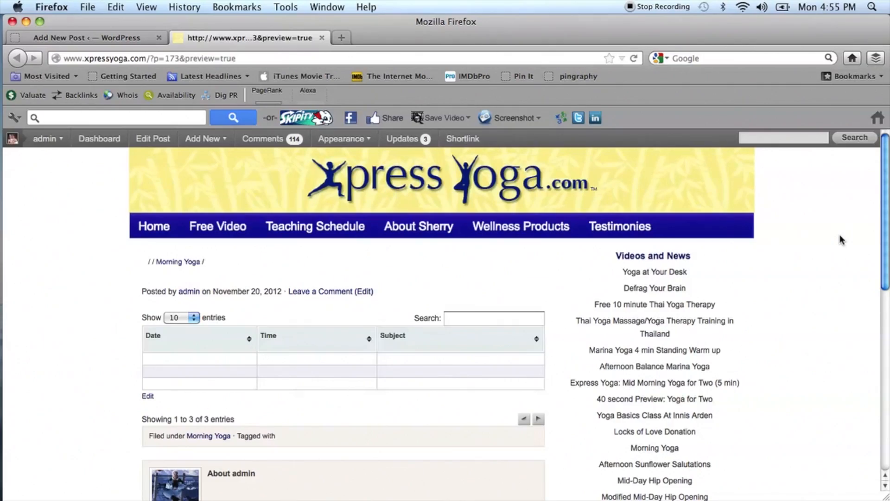
{"action": "mouse_move", "coordinate": [842, 225]}
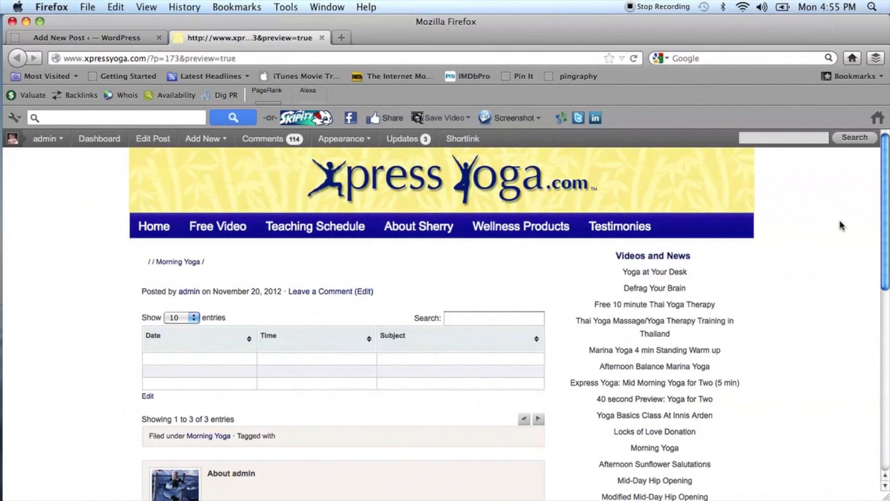